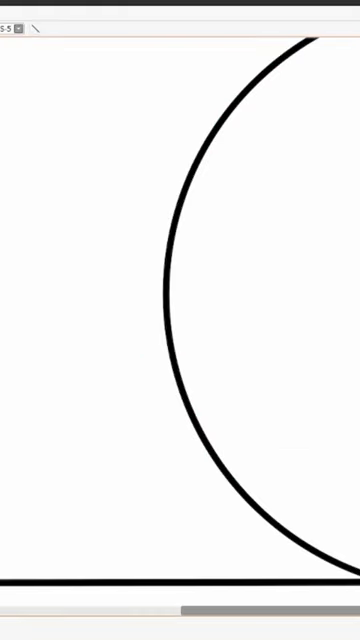
# - Draw a thin curved stroke across the bubble's lower-left edge as its tail
pyautogui.moveTo(108, 365); pyautogui.dragTo(290, 470)
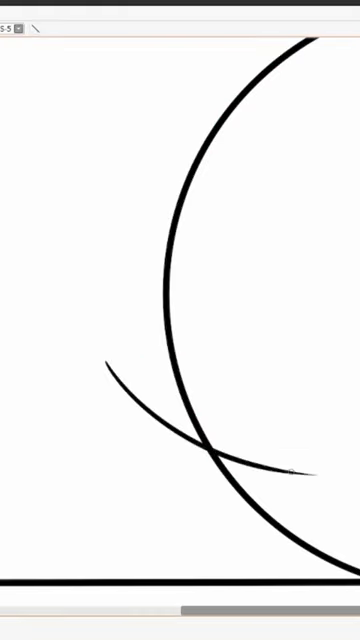